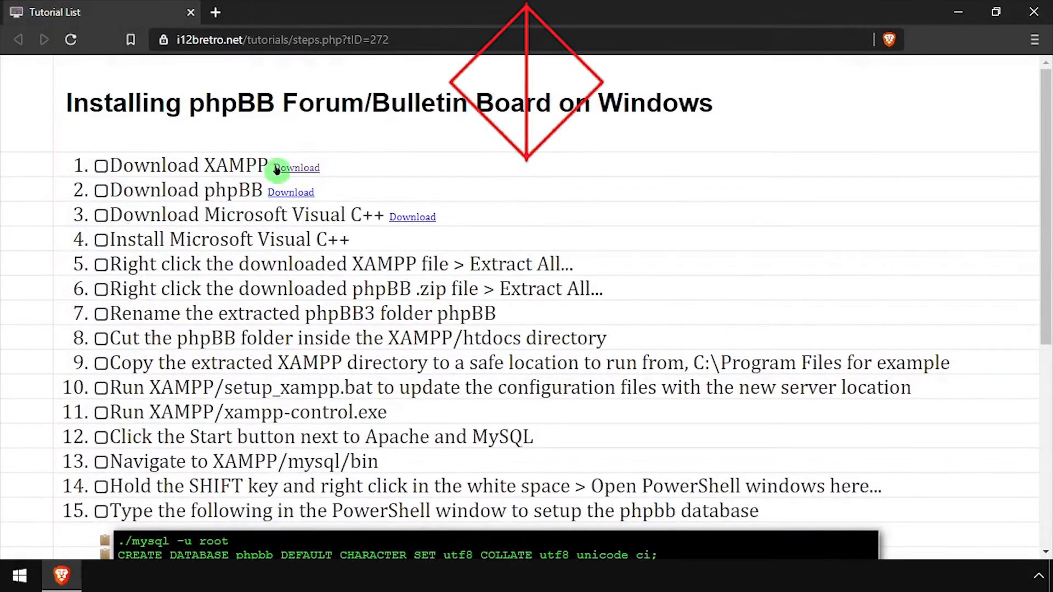
Start the XAMPP 7.4.11 portable zip download from SourceForge alongside phpBB and Visual C++.
{"action": "left_click", "coordinate": [295, 167]}
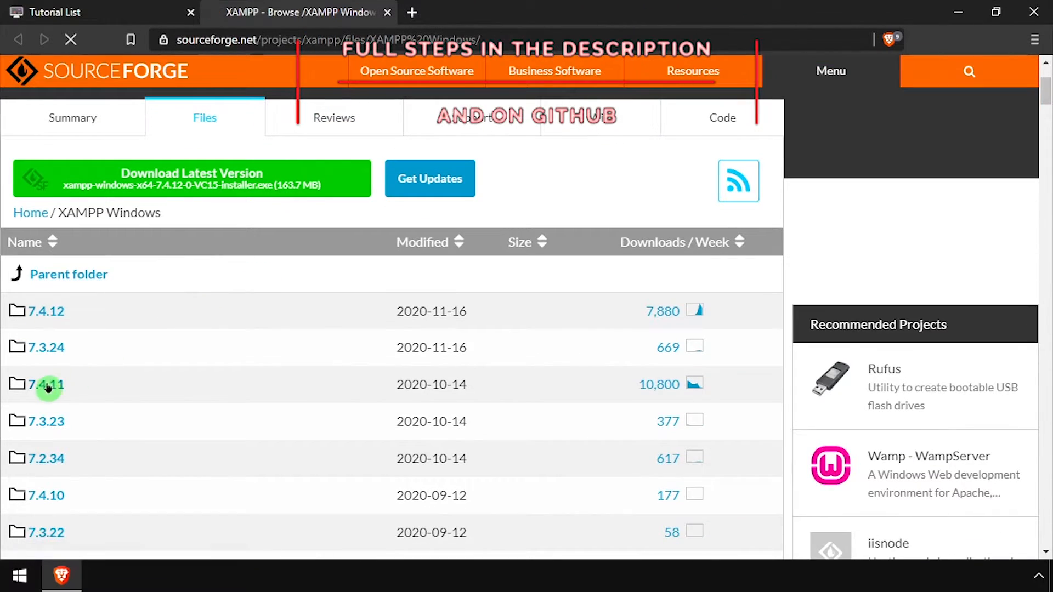
{"action": "left_click", "coordinate": [45, 384]}
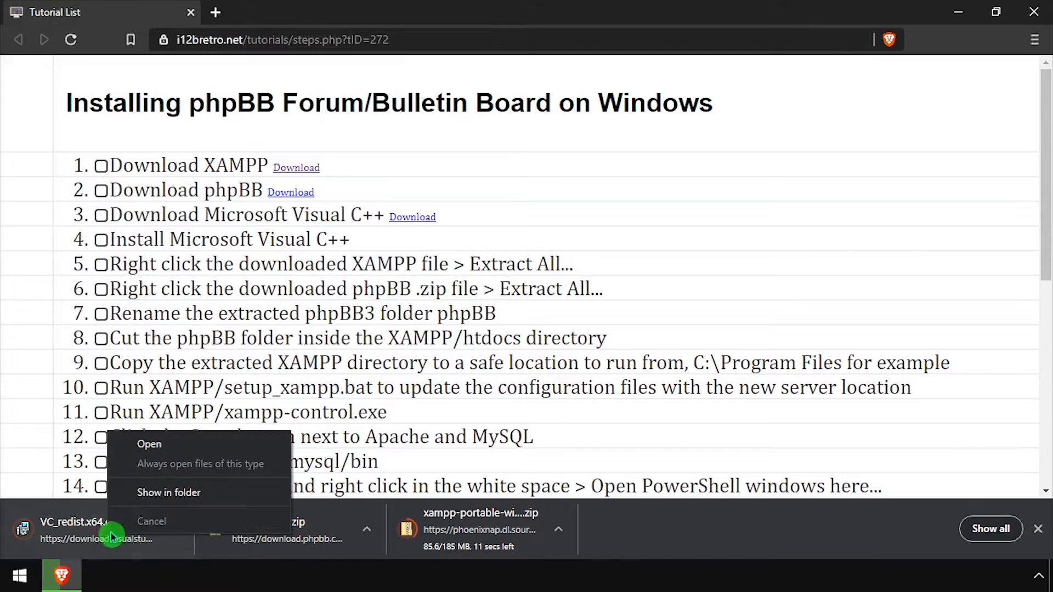
Install the Visual C++ redistributable and extract the XAMPP and phpBB zips in Downloads.
{"action": "left_click", "coordinate": [169, 492]}
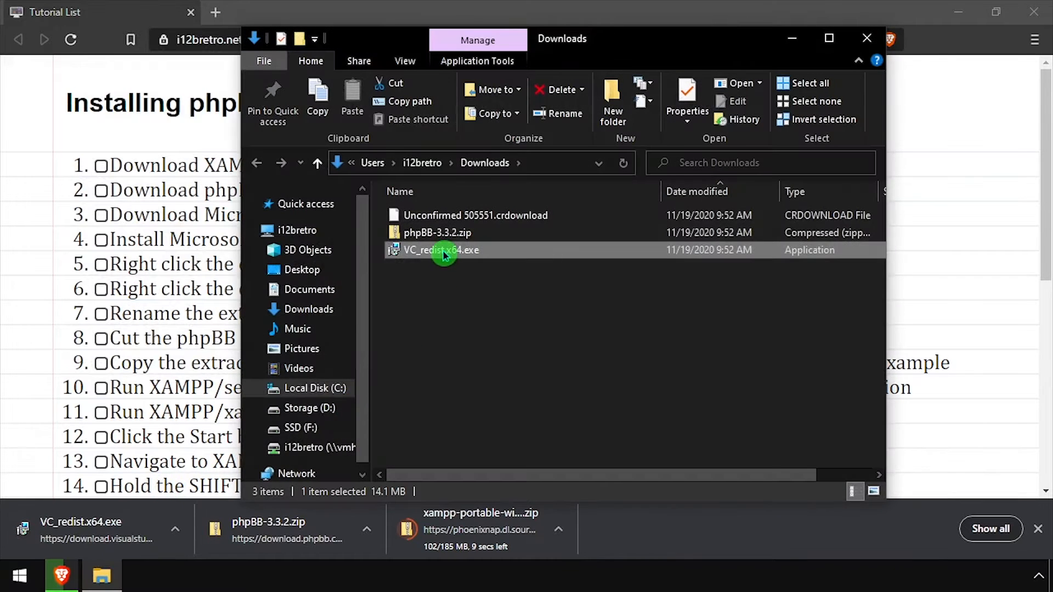
{"action": "double_click", "coordinate": [441, 250]}
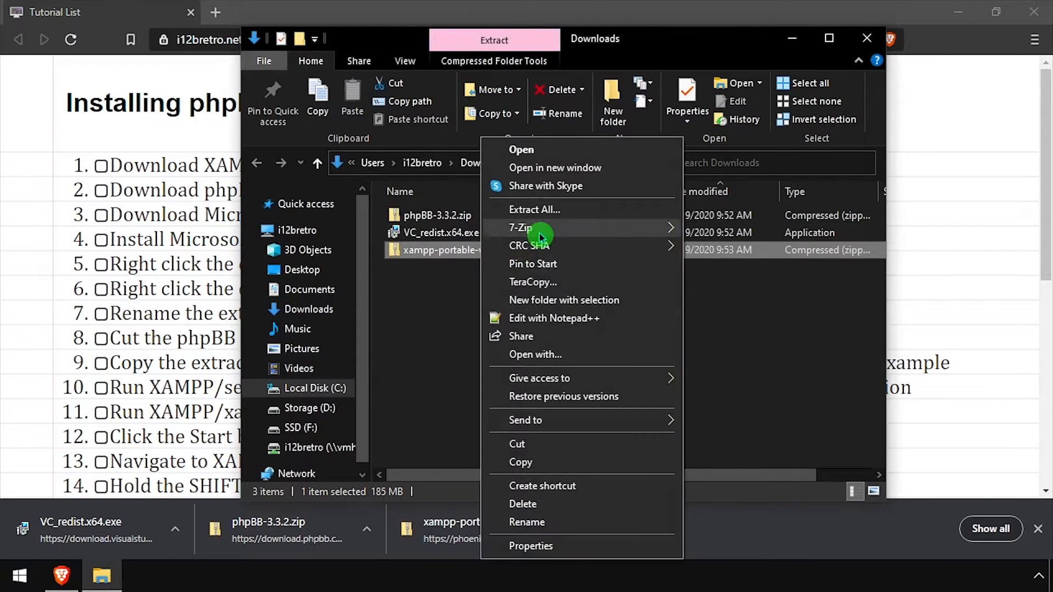
{"action": "left_click", "coordinate": [520, 228]}
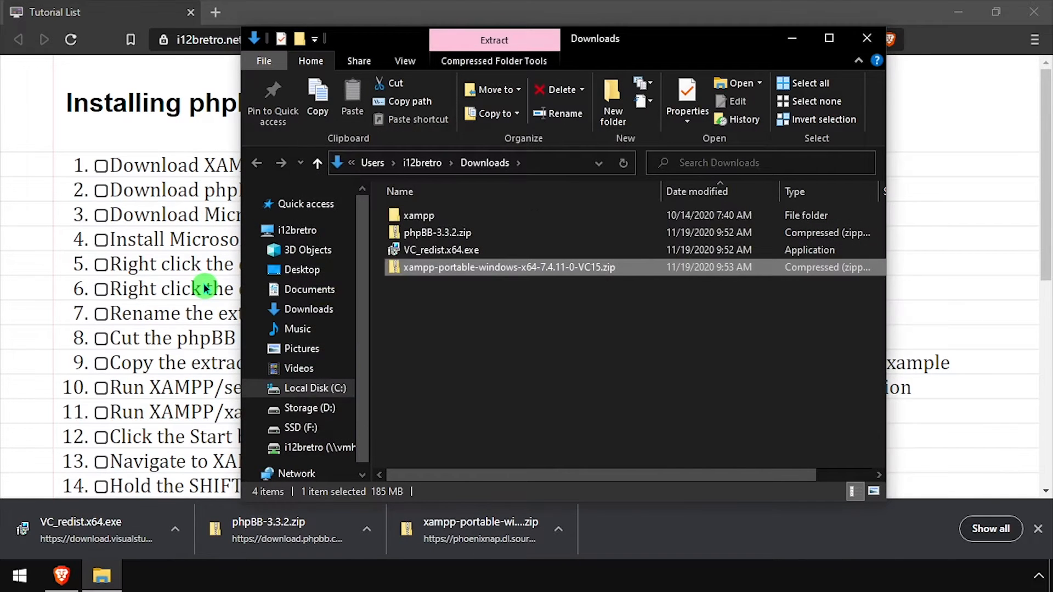
{"action": "right_click", "coordinate": [437, 233]}
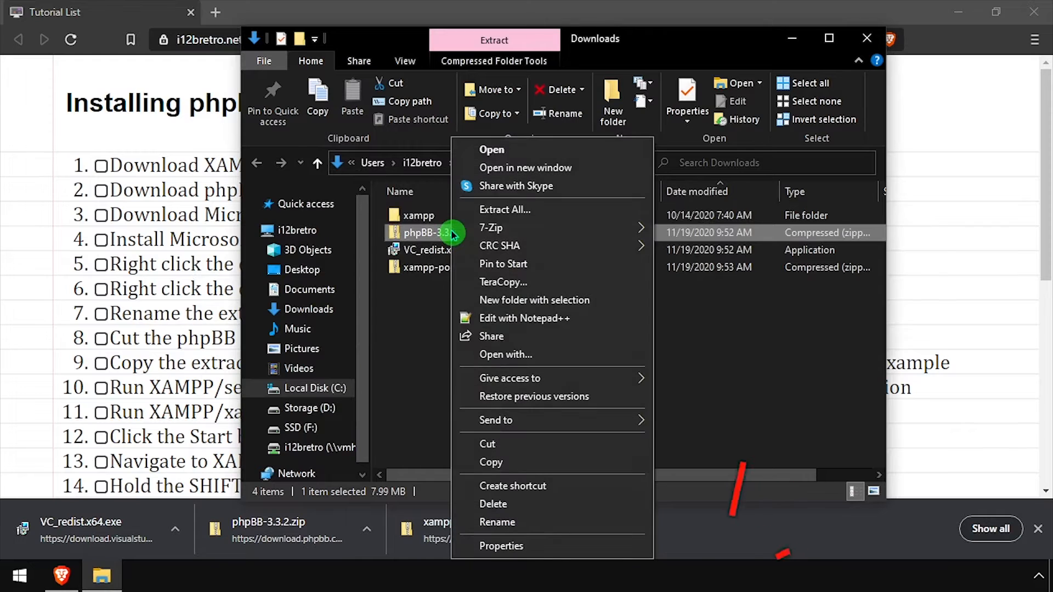
{"action": "left_click", "coordinate": [504, 209]}
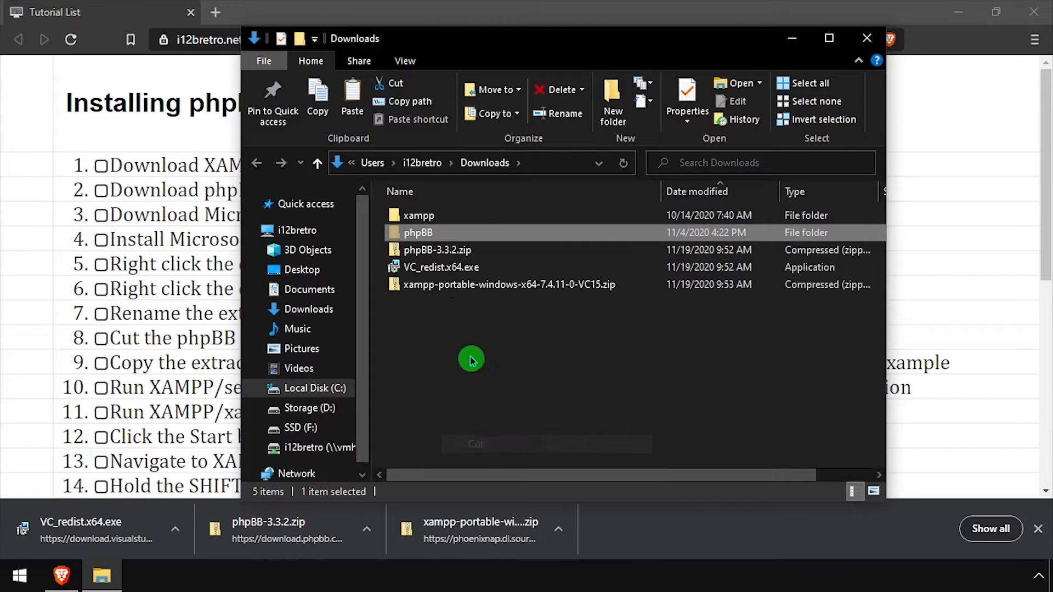
Run setup_xampp.bat inside the extracted xampp folder to update server paths.
{"action": "double_click", "coordinate": [418, 215]}
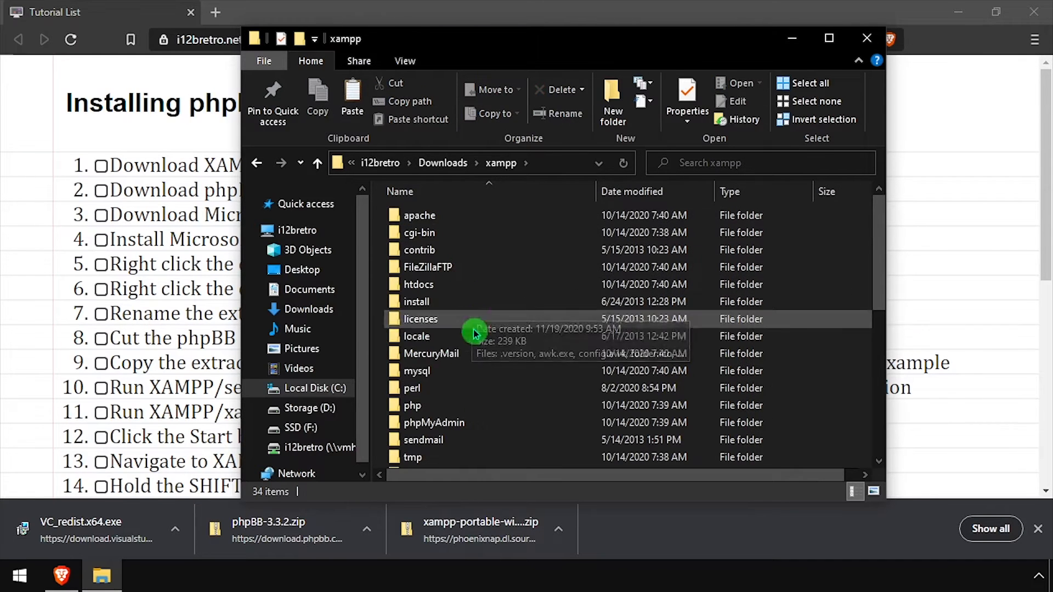
{"action": "right_click", "coordinate": [517, 422]}
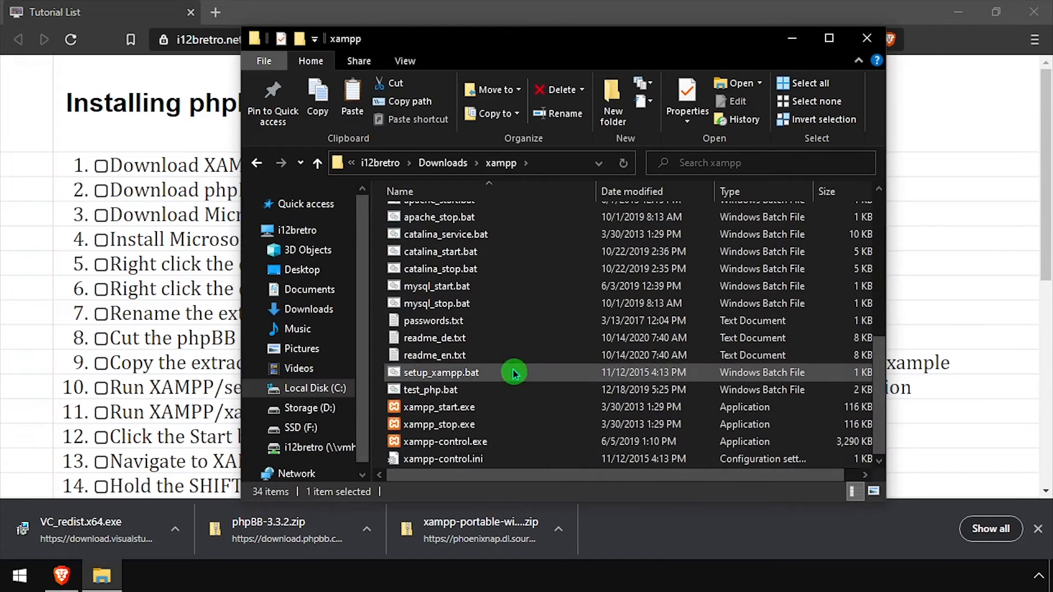
{"action": "double_click", "coordinate": [441, 371]}
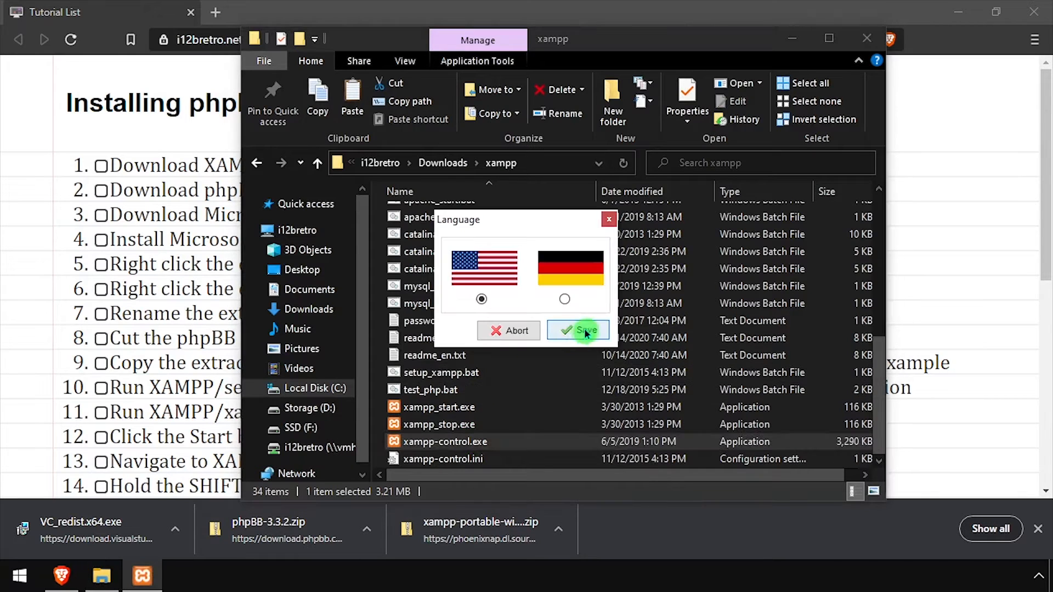
Confirm English and start the Apache and MySQL services in the XAMPP control panel.
{"action": "left_click", "coordinate": [577, 330]}
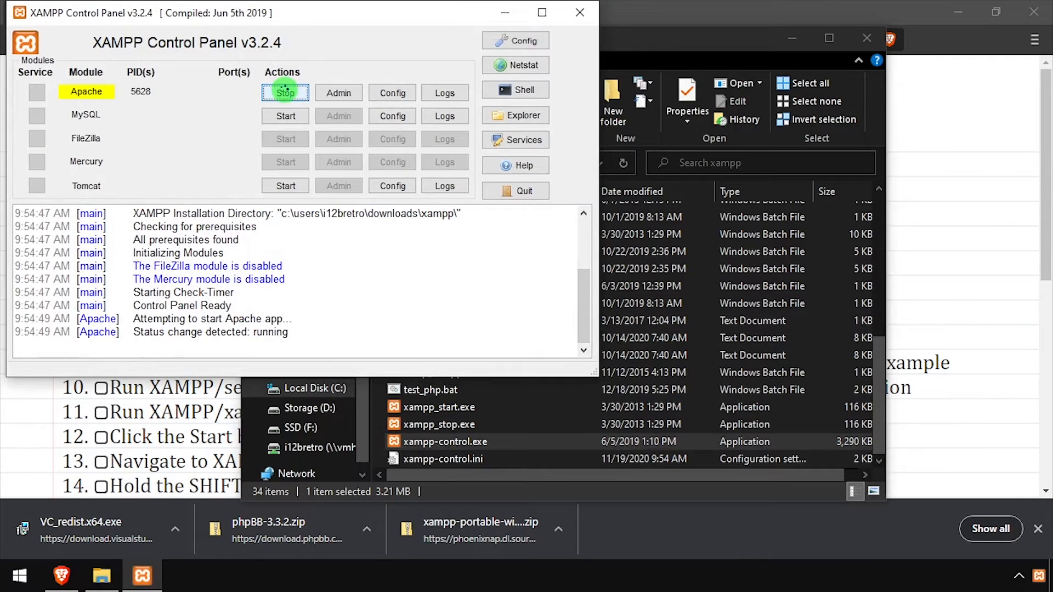
{"action": "left_click", "coordinate": [285, 115]}
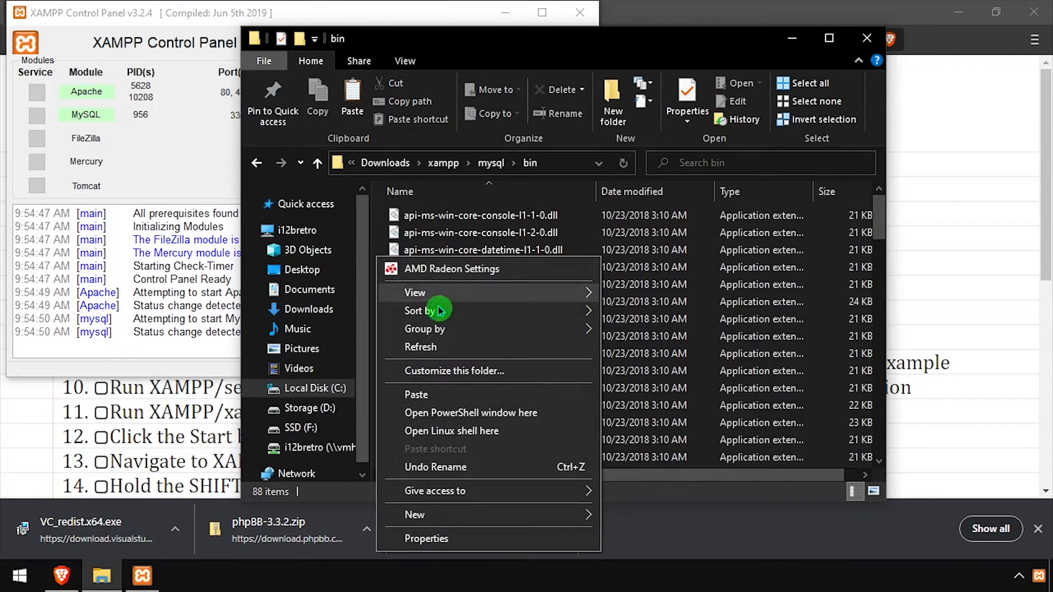
Create the phpbb database and grant phpbb_rw full access via mysql in PowerShell.
{"action": "left_click", "coordinate": [471, 412]}
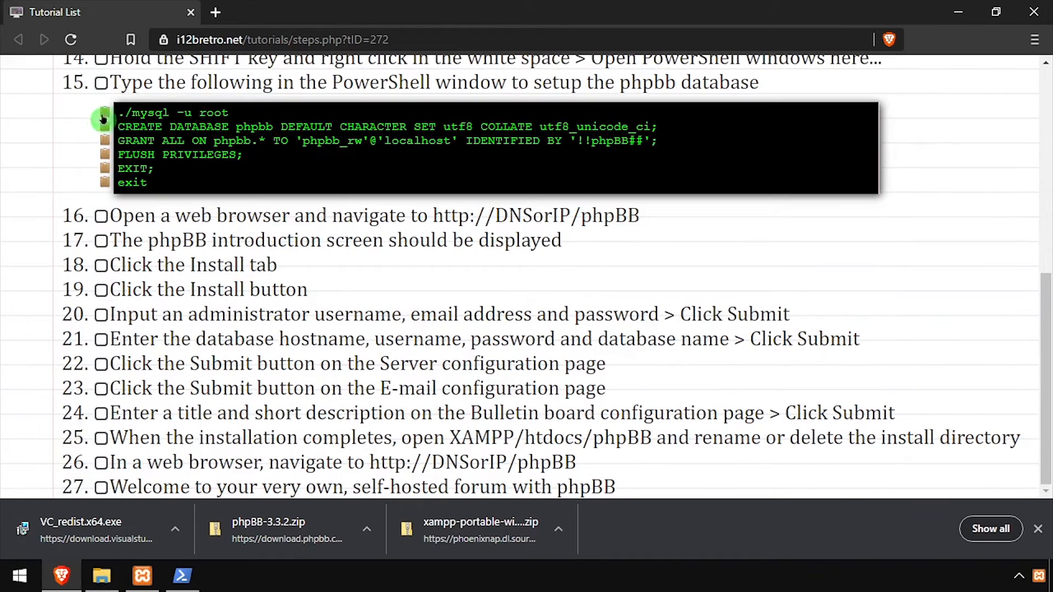
{"action": "left_click", "coordinate": [181, 576]}
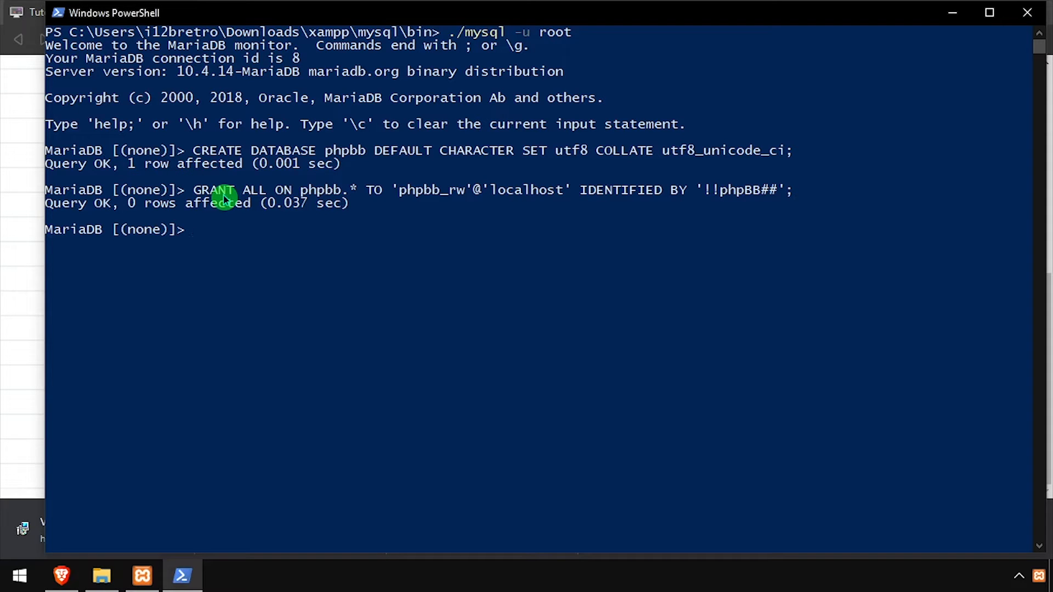
{"action": "left_click", "coordinate": [61, 576]}
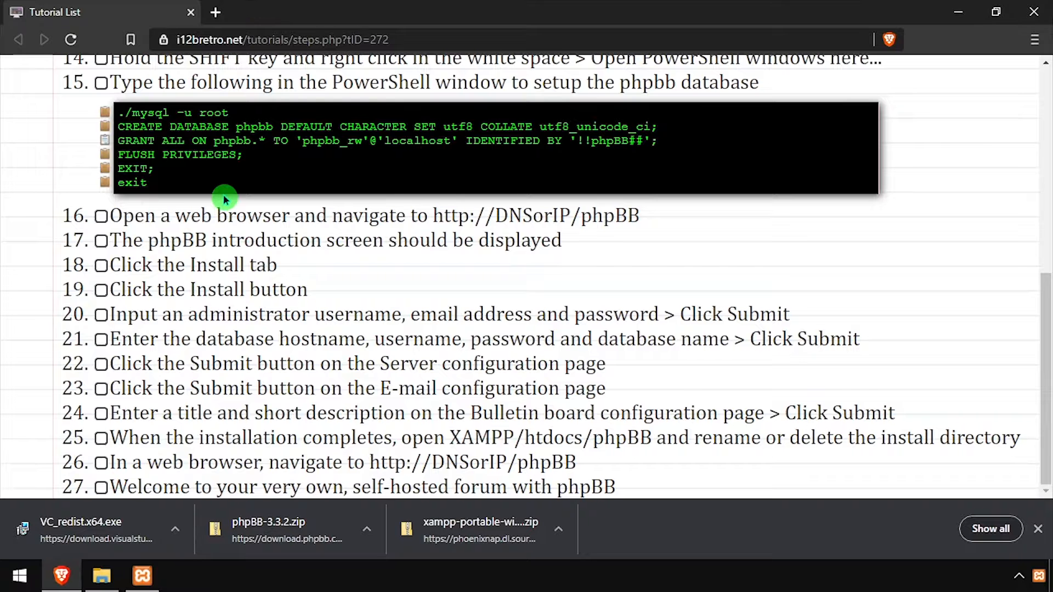
{"action": "mouse_move", "coordinate": [234, 25]}
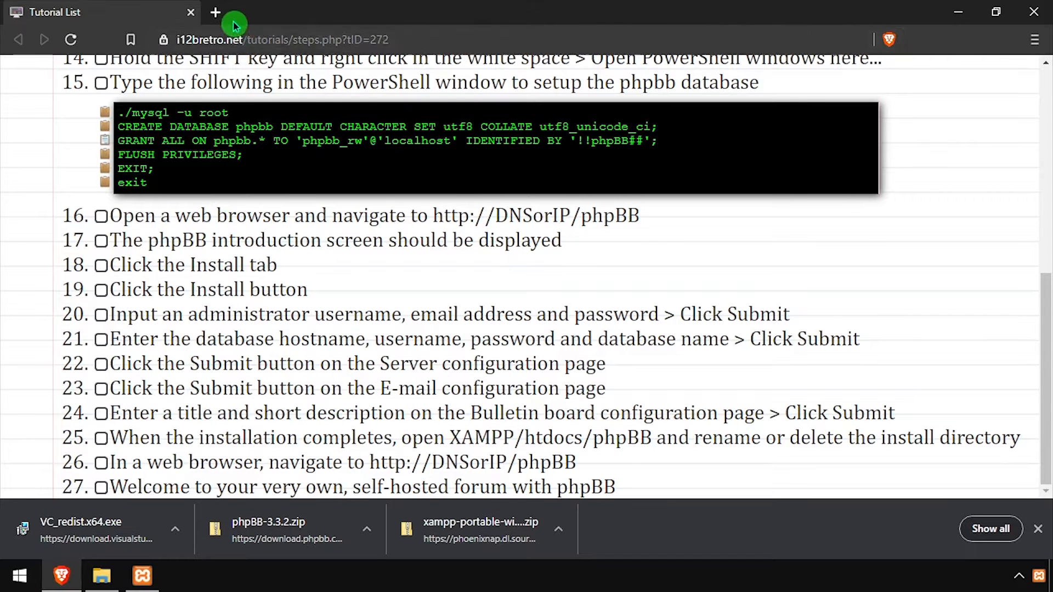
Begin the phpBB installer at localhost/phpBB and enter the administrator username, e-mail and password.
{"action": "left_click", "coordinate": [215, 12]}
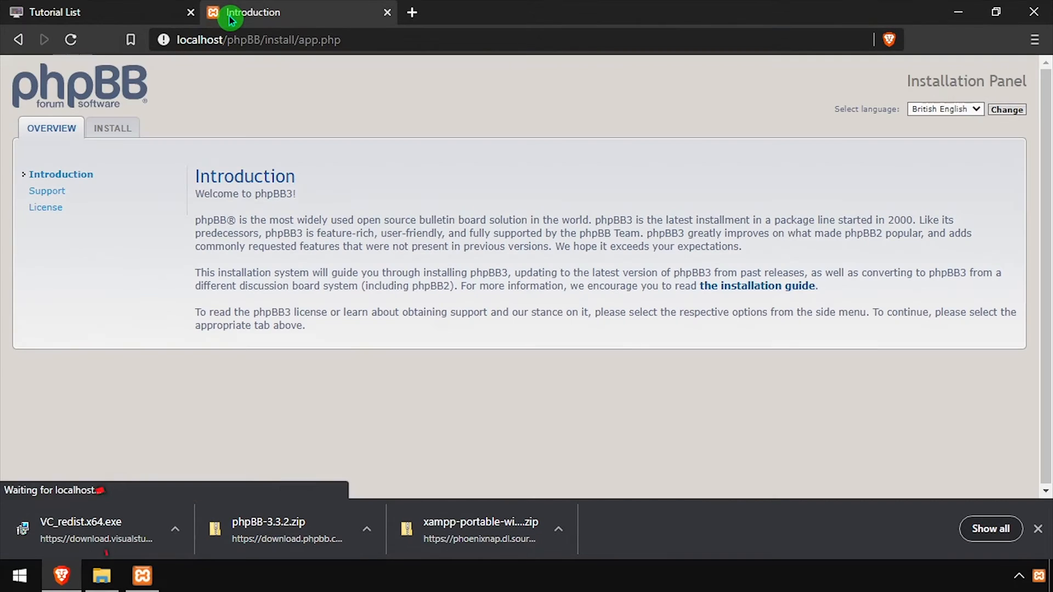
{"action": "left_click", "coordinate": [112, 129]}
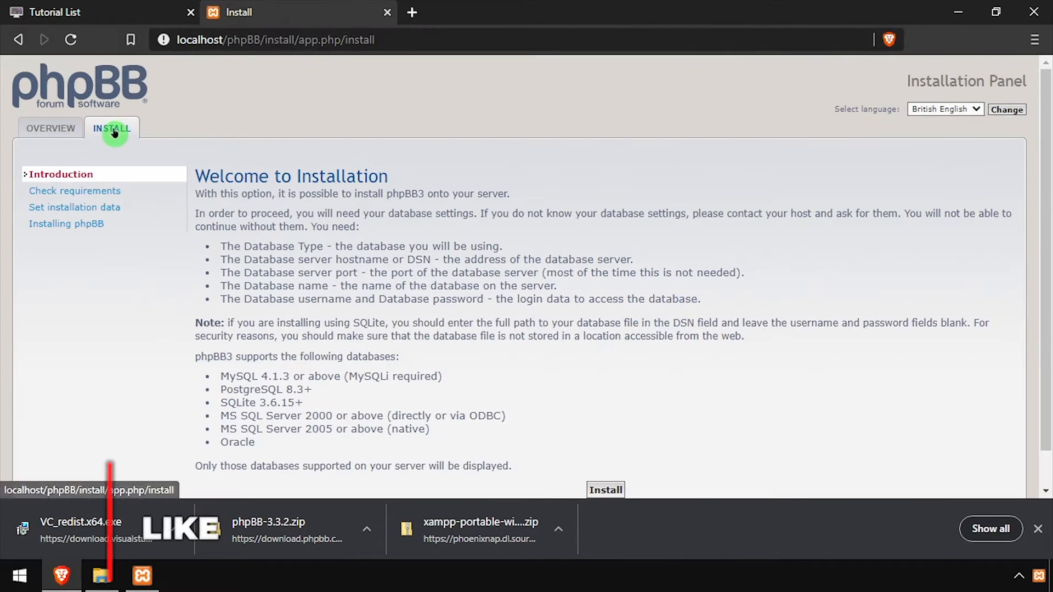
{"action": "left_click", "coordinate": [604, 490]}
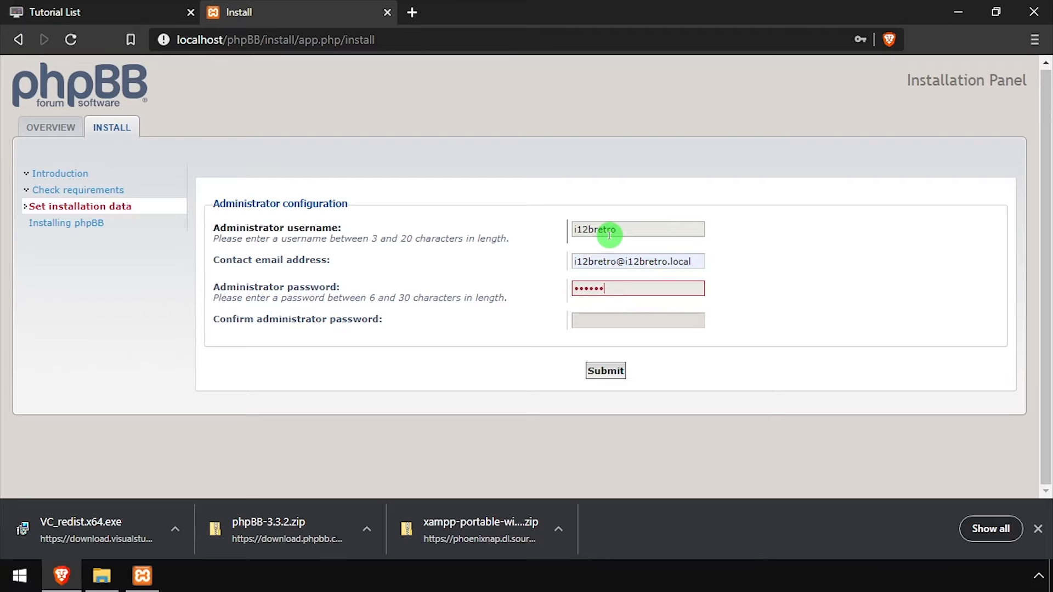
Submit database settings host localhost, user phpbb_rw and database phpbb.
{"action": "left_click", "coordinate": [604, 371]}
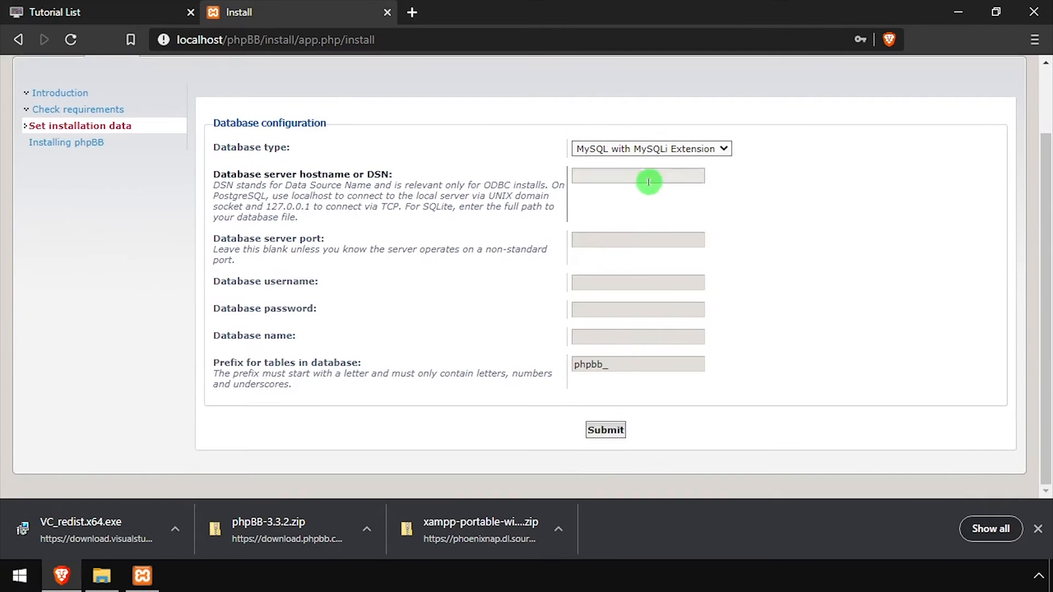
{"action": "type", "text": "localhost"}
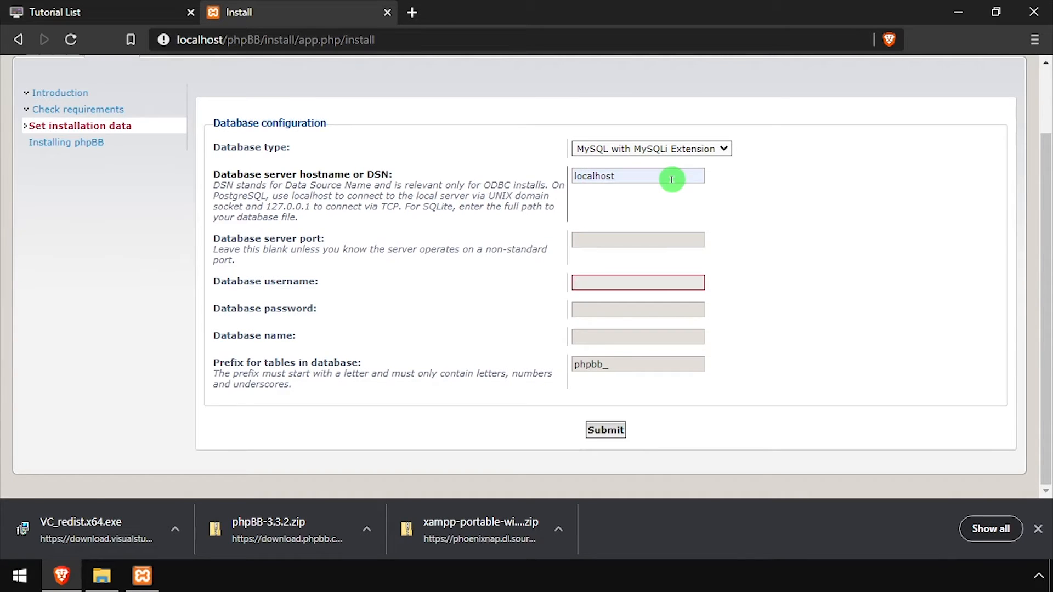
{"action": "type", "text": "phpbb_rw"}
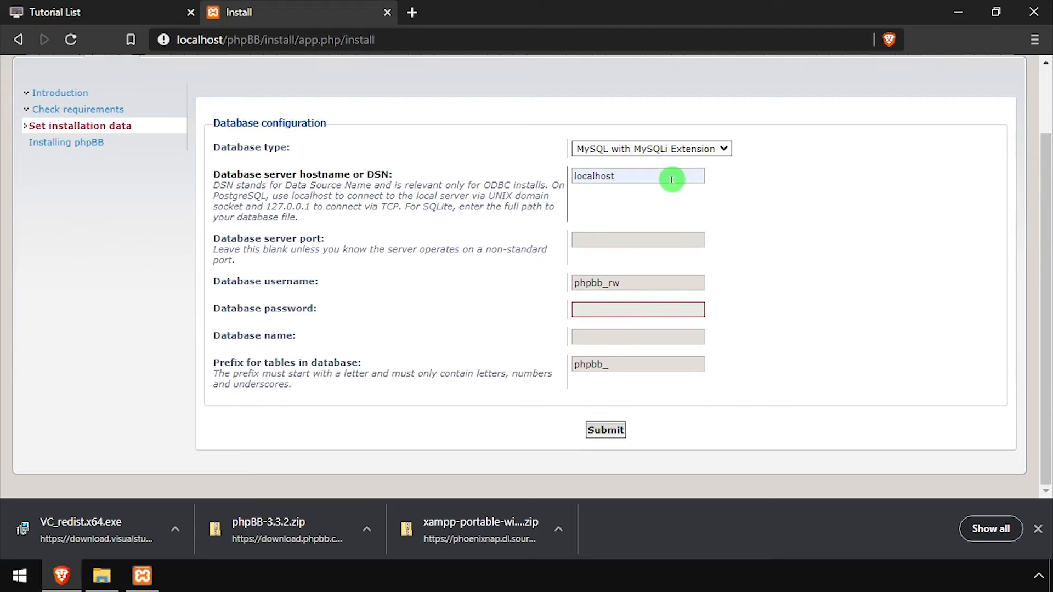
{"action": "type", "text": "phpbb"}
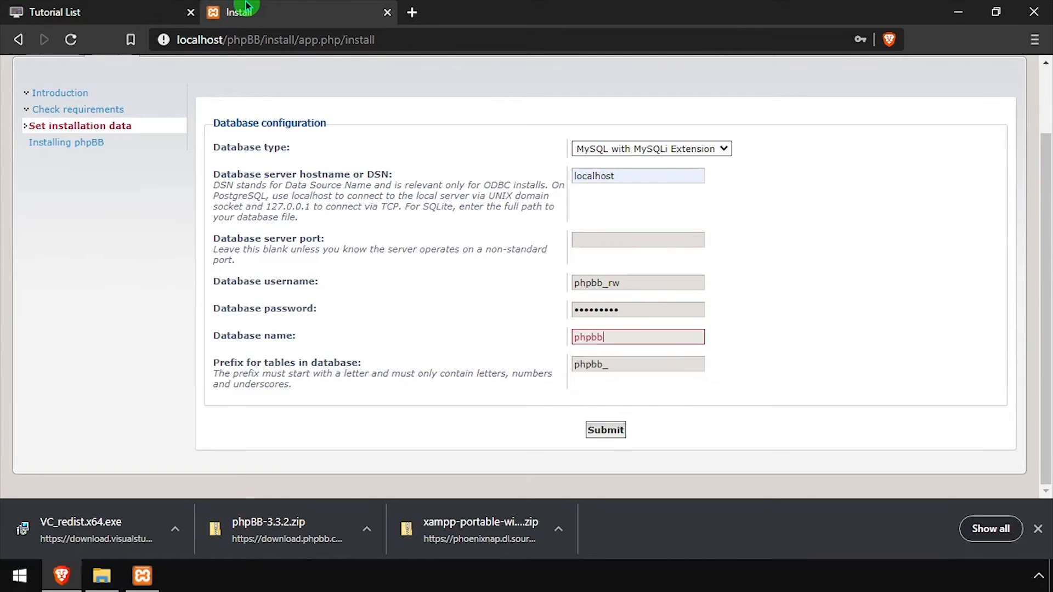
{"action": "left_click", "coordinate": [604, 430]}
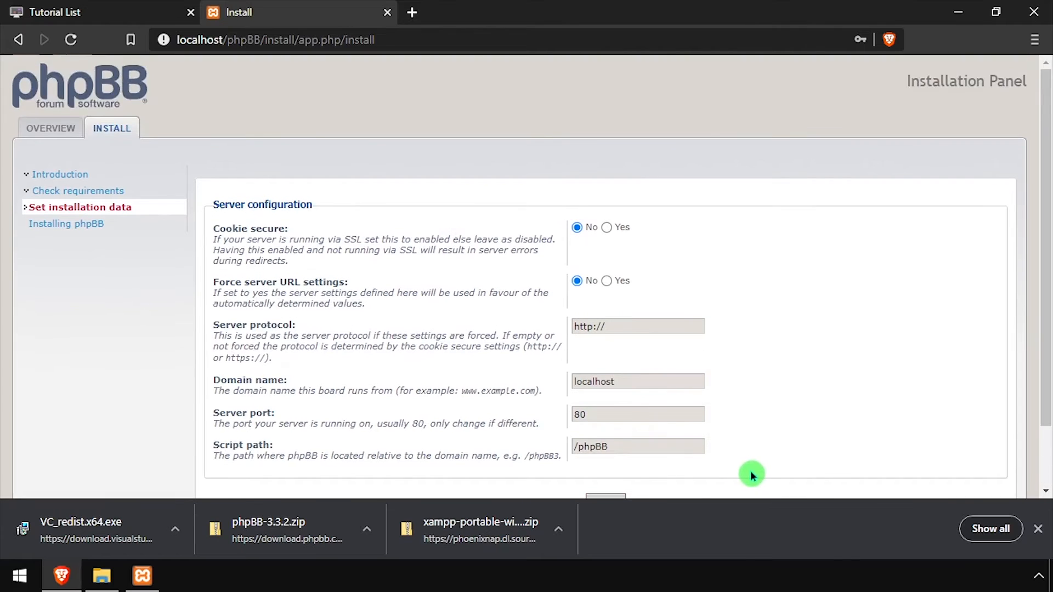
Accept server and e-mail defaults and submit the board title i12bretro with its description.
{"action": "scroll", "scroll_direction": "down", "scroll_amount": 3}
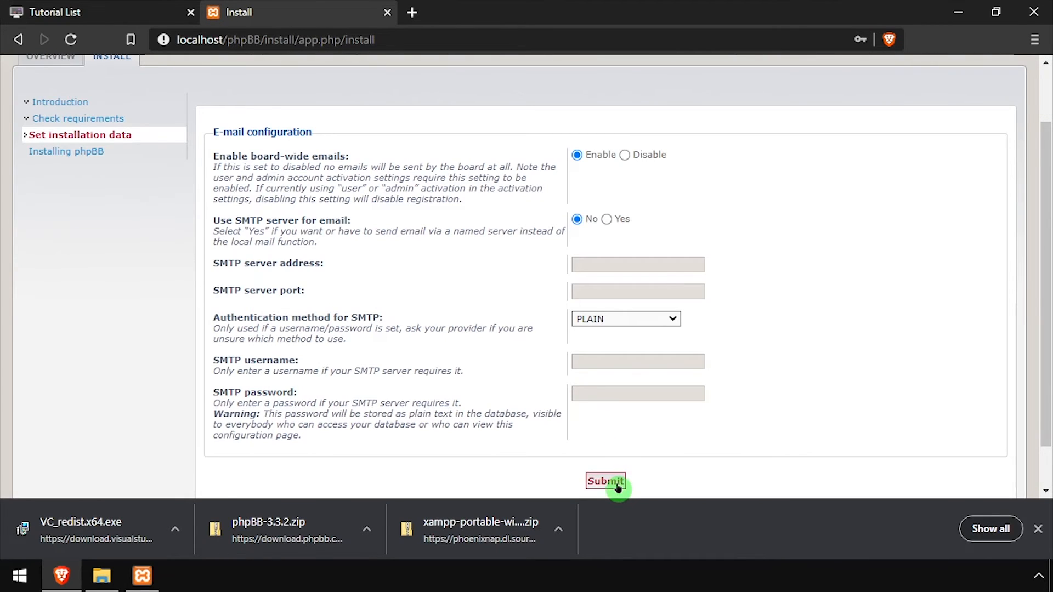
{"action": "left_click", "coordinate": [605, 480]}
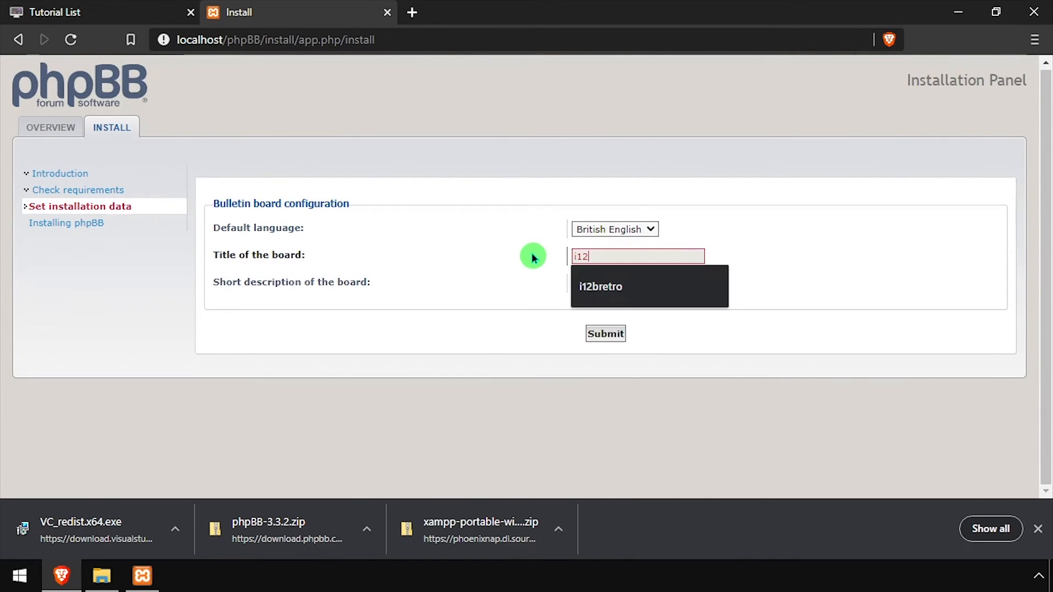
{"action": "type", "text": "i12bretro Dem on Windows"}
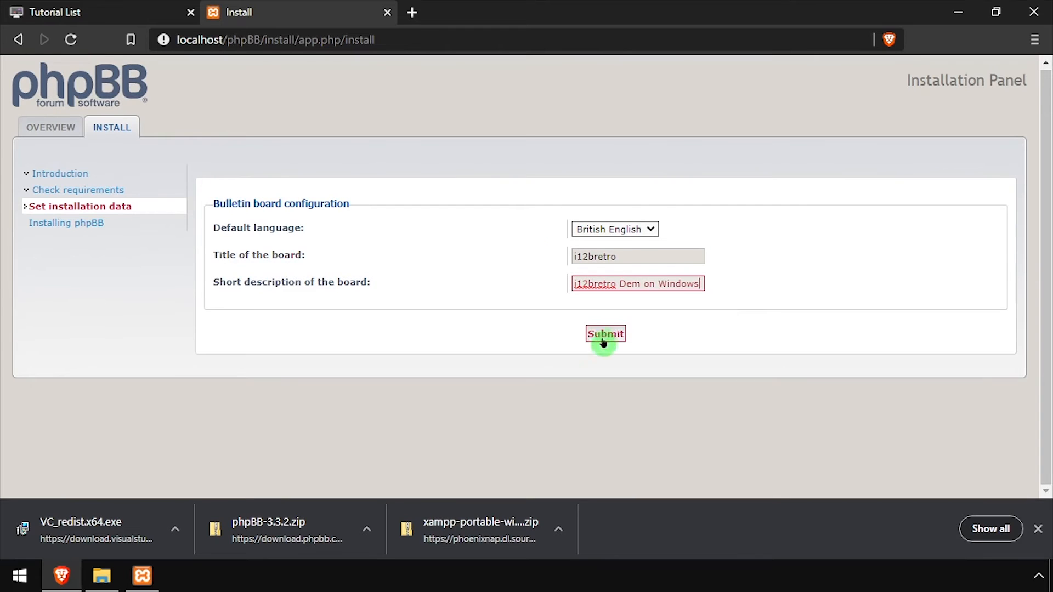
{"action": "left_click", "coordinate": [605, 333]}
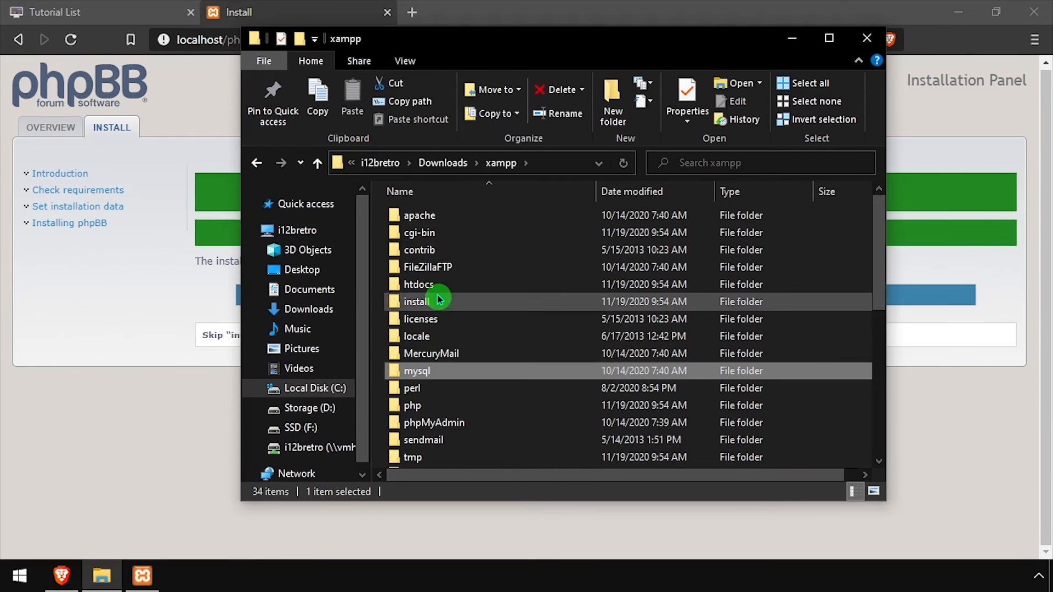
Browse into xampp\htdocs\phpBB to remove the install folder.
{"action": "double_click", "coordinate": [418, 284]}
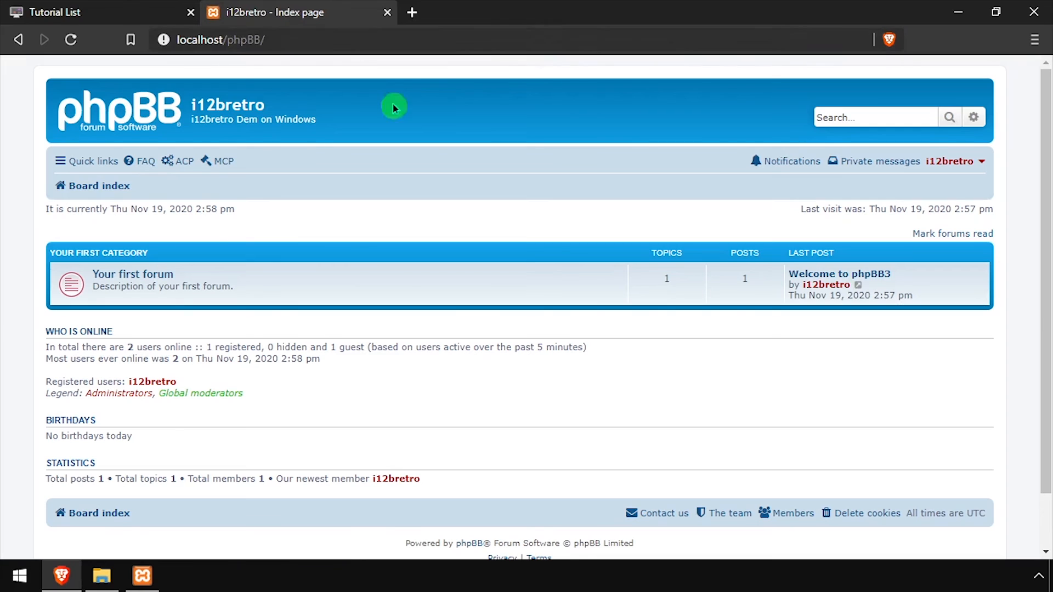
Start a new topic in Your first forum on the i12bretro board.
{"action": "left_click", "coordinate": [133, 274]}
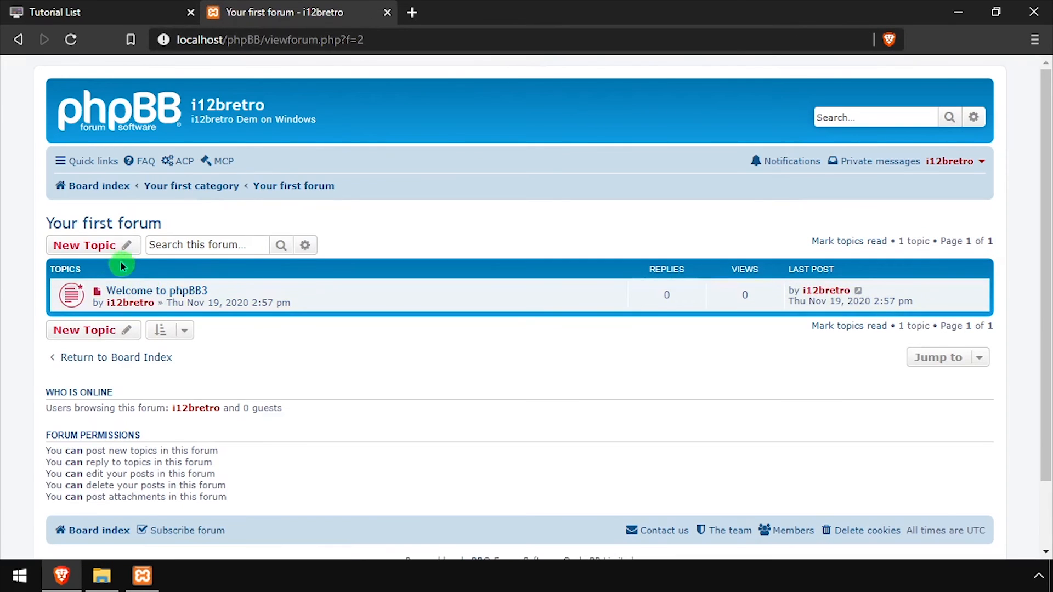
{"action": "left_click", "coordinate": [86, 245]}
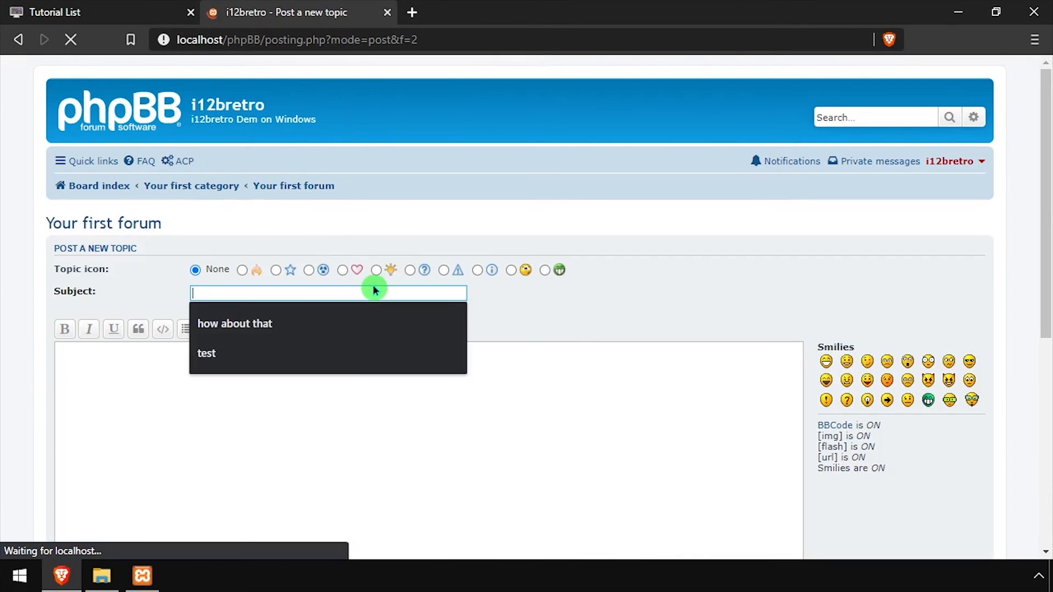